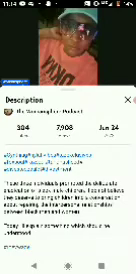
Bring up the playback controls over the paused podcast video
left_click(68, 48)
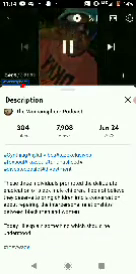